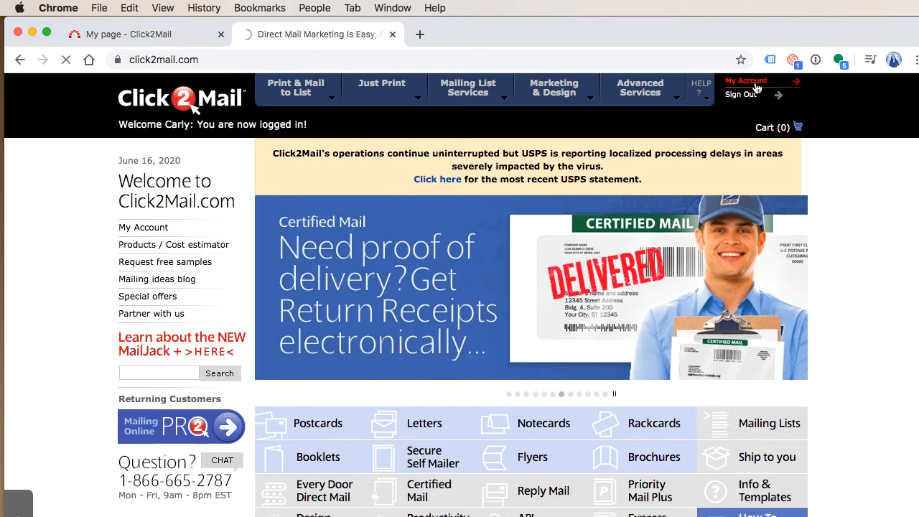
Open My Account on the old site to view credits, templates, assets and projects.
click(745, 80)
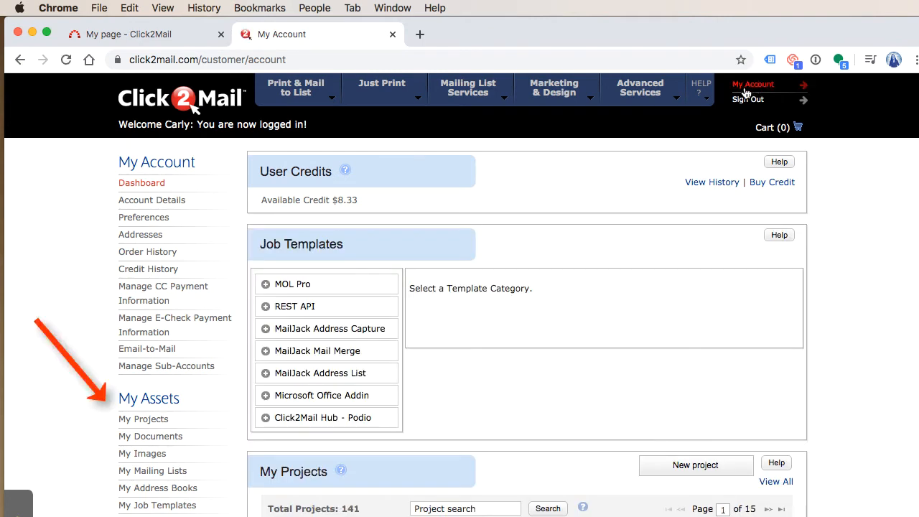
mouse_move(225, 420)
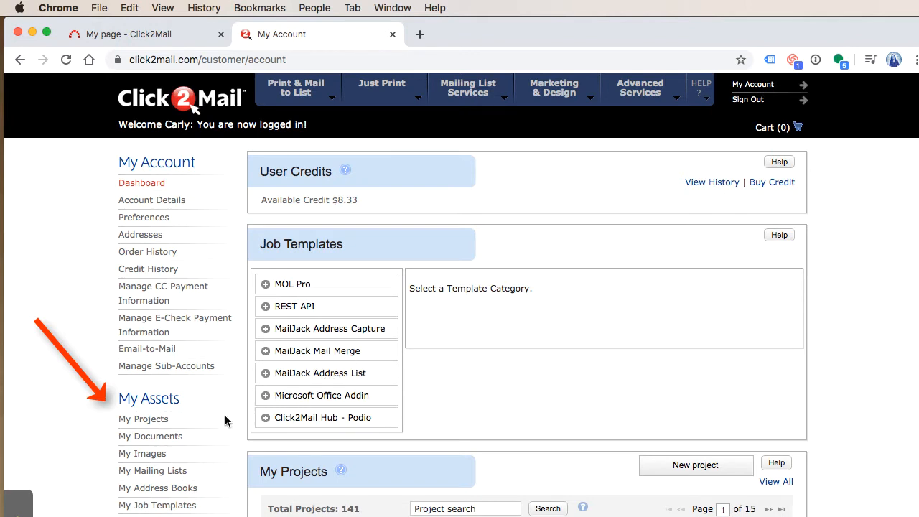
mouse_move(237, 417)
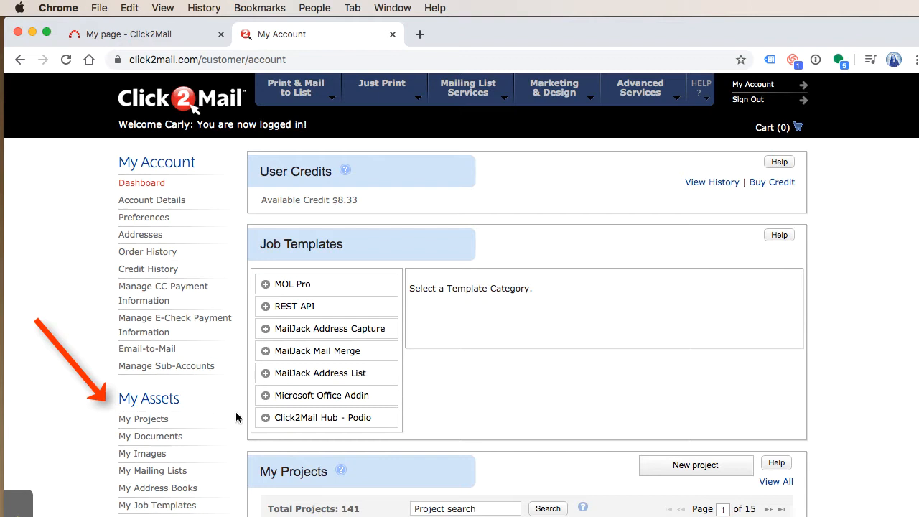
mouse_move(713, 201)
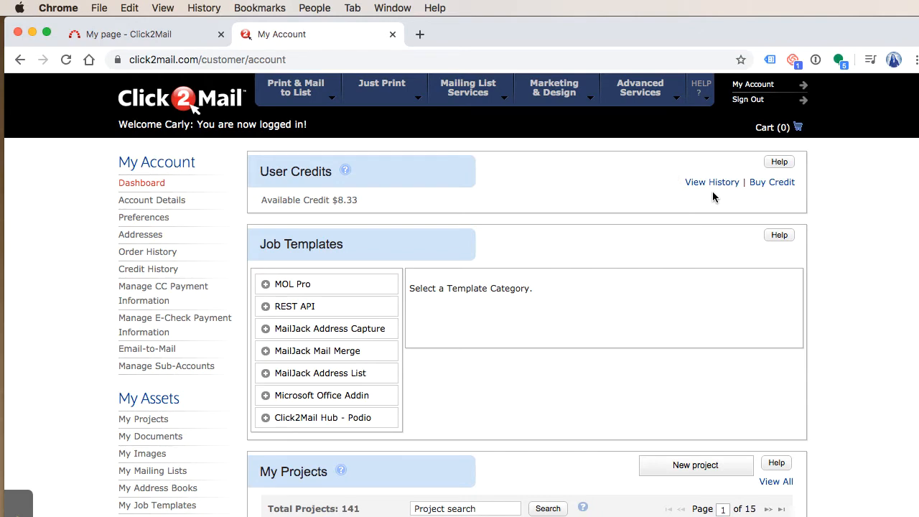
Show the June 2020 project's Action menu, then the first job's Action menu.
scroll(down, 3)
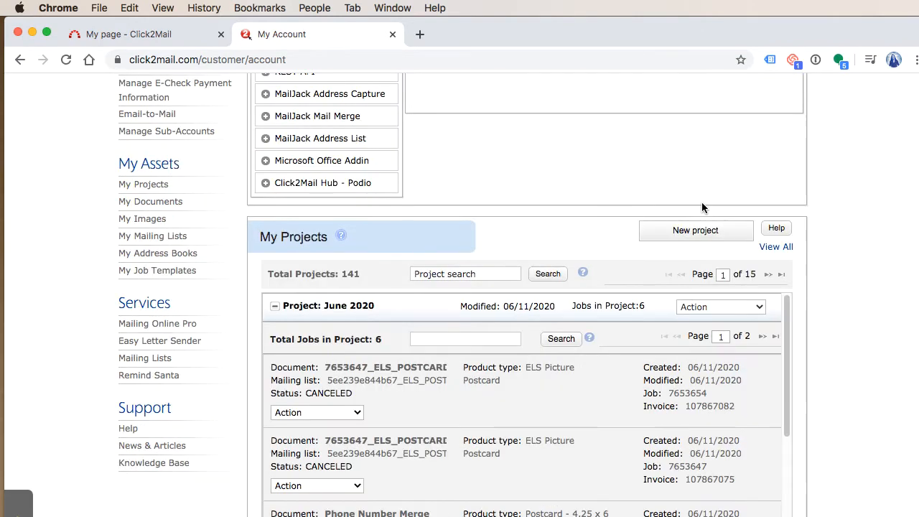
scroll(down, 3)
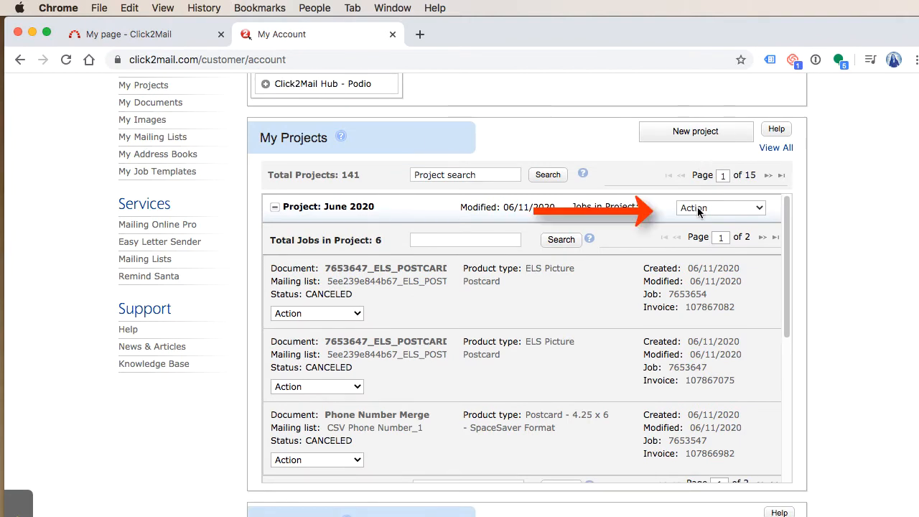
click(720, 207)
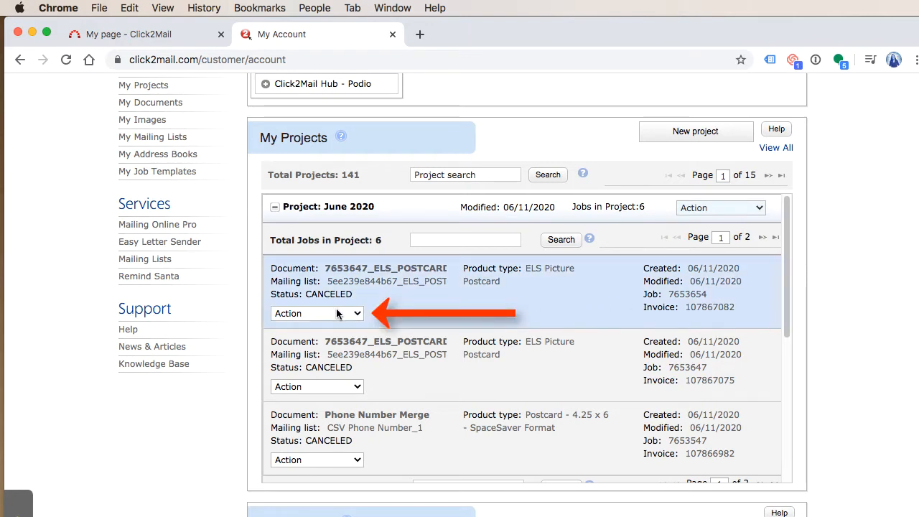
click(317, 313)
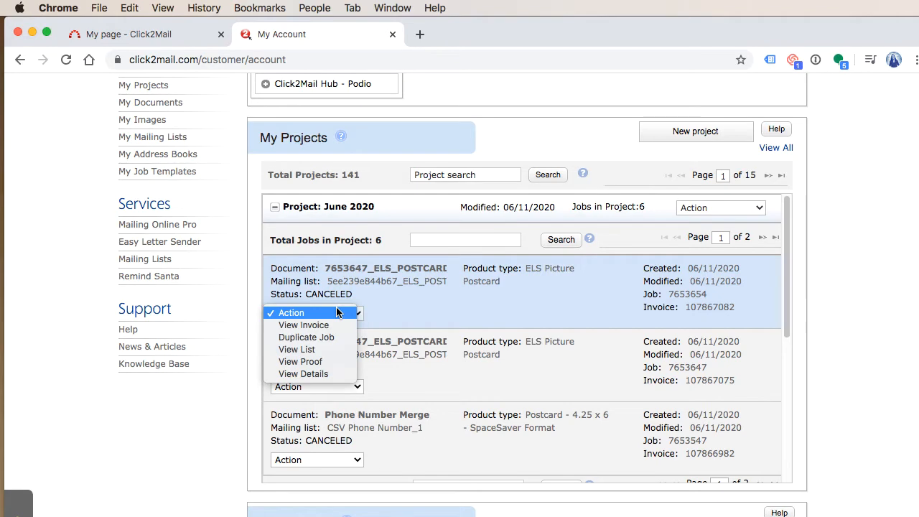
scroll(down, 3)
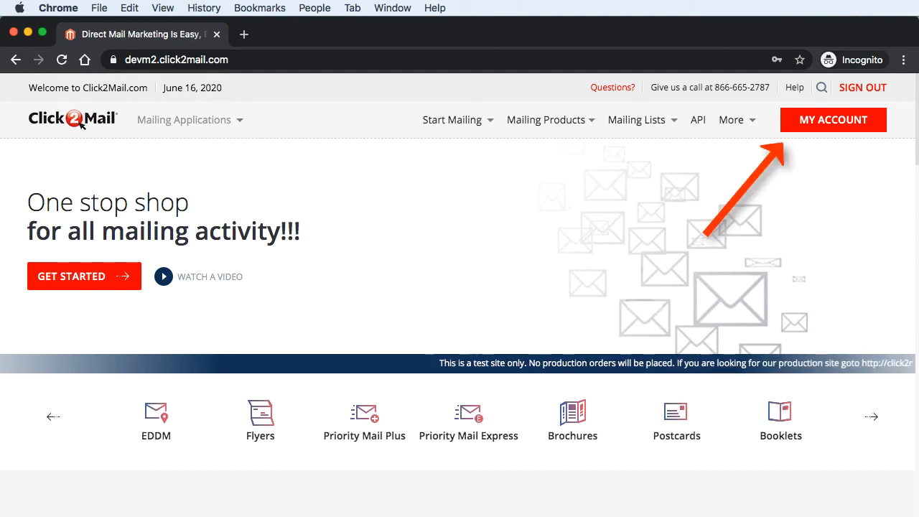
Open MY ACCOUNT on the new devm2 site to view credit, document and list counts.
click(833, 119)
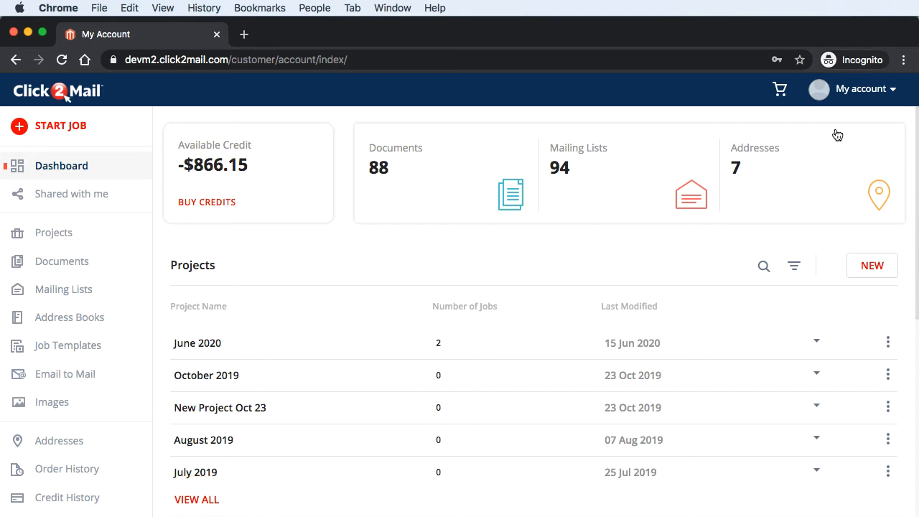
mouse_move(832, 248)
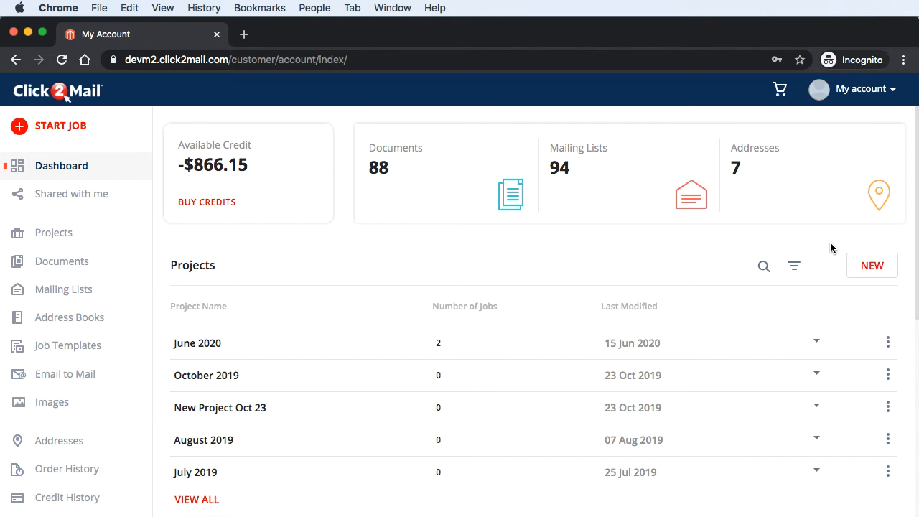
Expand June 2020, show job 168837's delete/continue menu, and scroll to Order History.
click(816, 341)
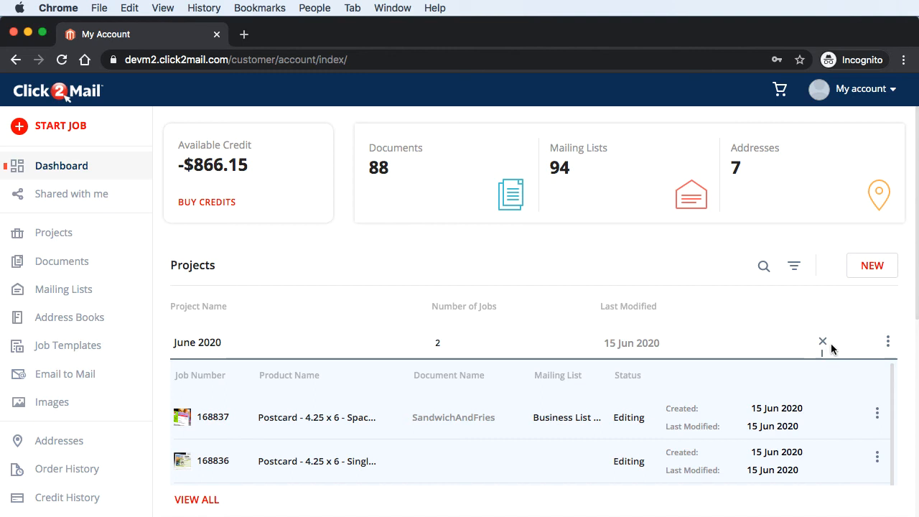
click(887, 341)
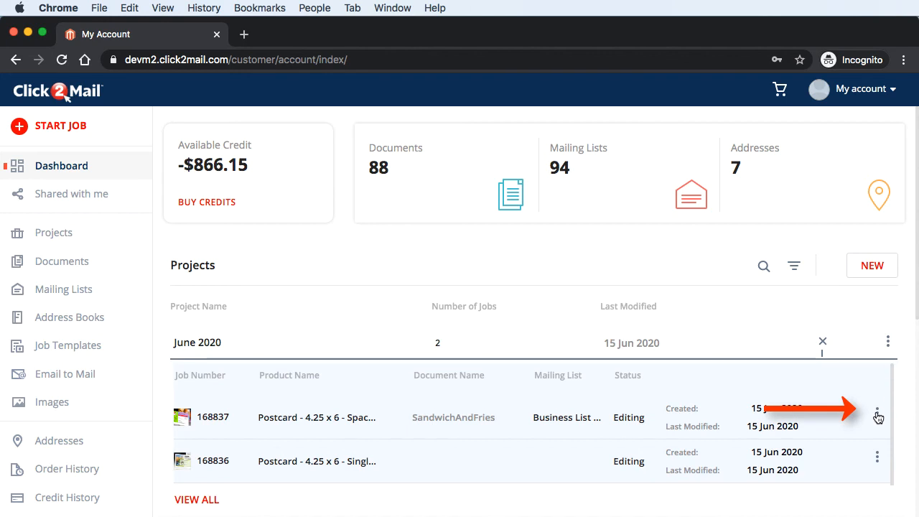
click(876, 417)
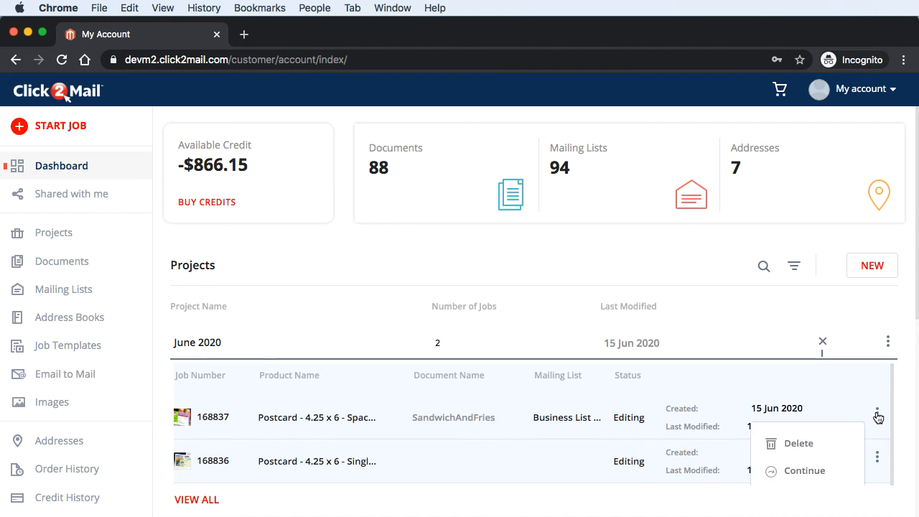
scroll(down, 3)
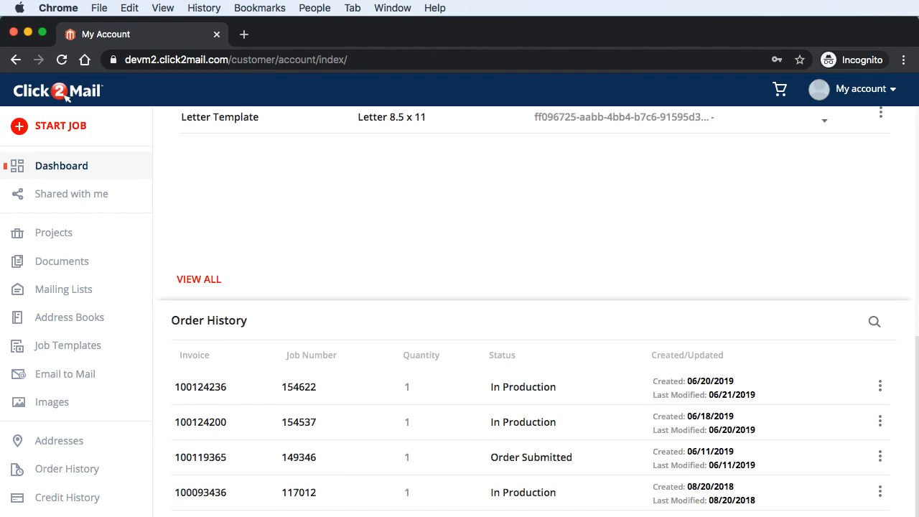